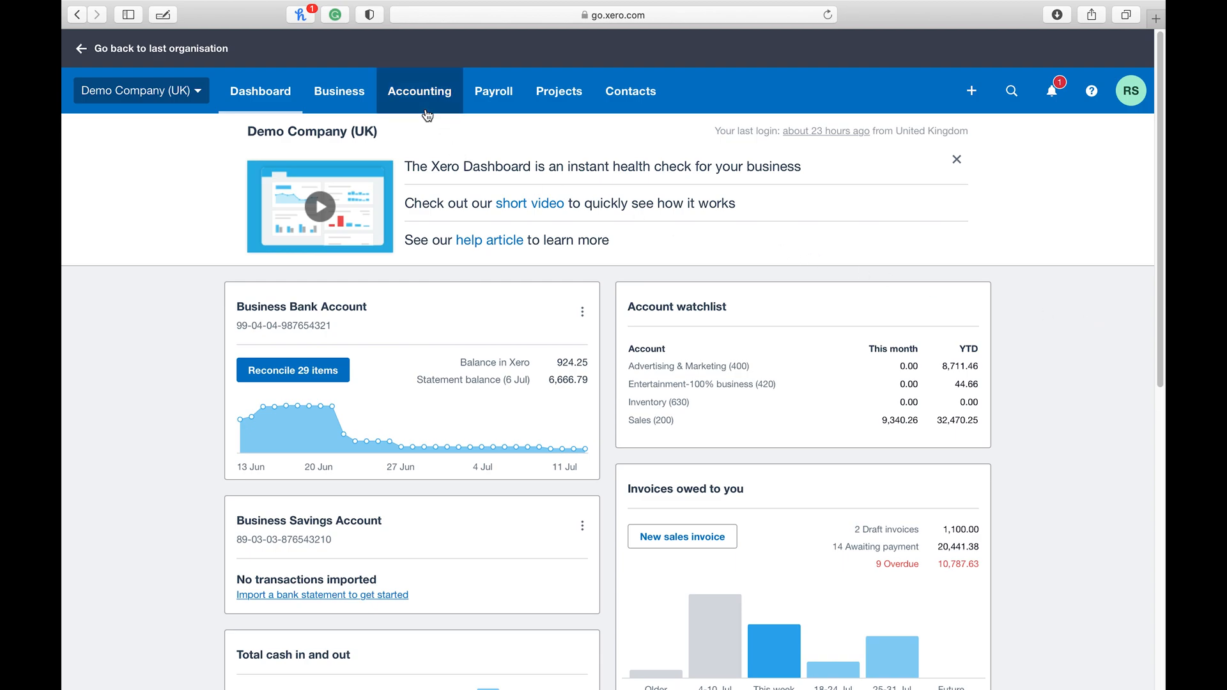
Step: Go to Reports from the Accounting menu
click(419, 90)
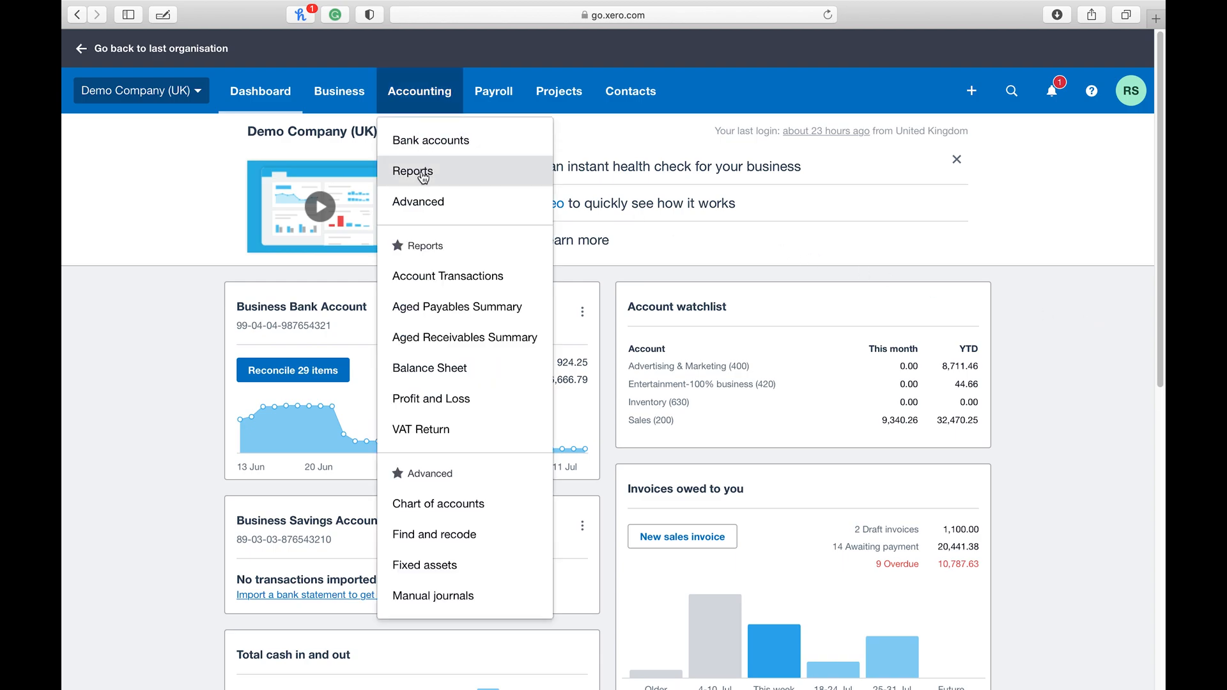
click(413, 170)
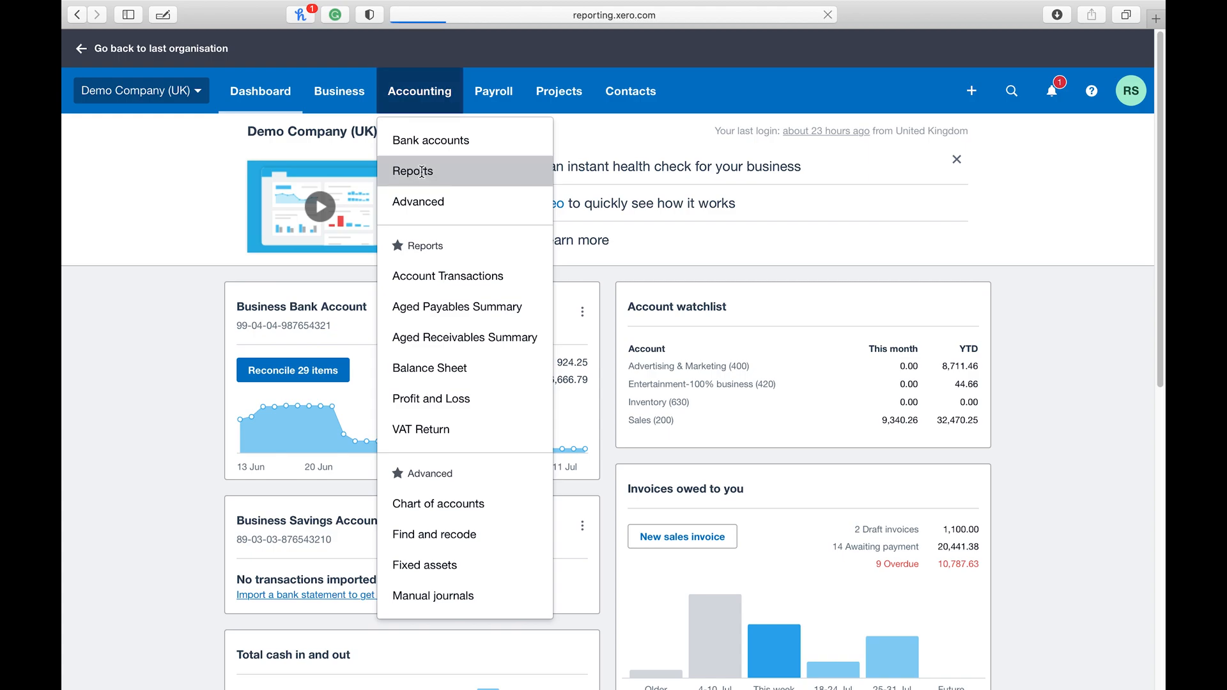
Step: Choose the Balance Sheet report under Financial on the Reports page
click(412, 170)
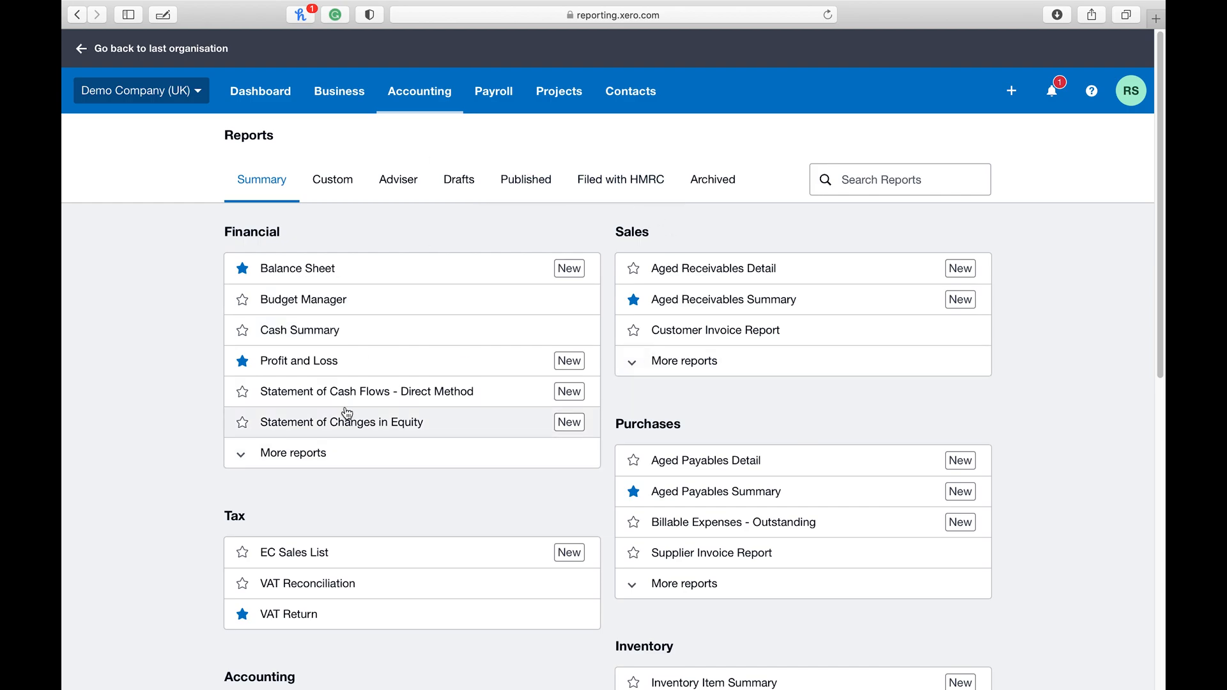
mouse_move(509, 241)
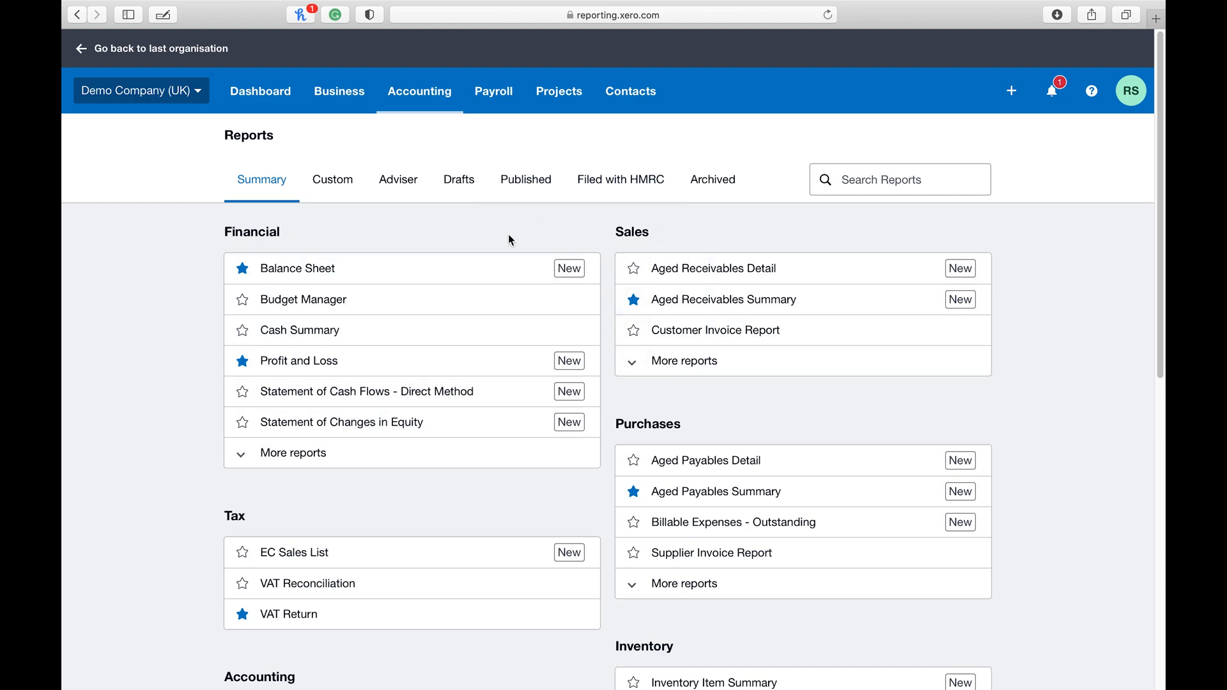
mouse_move(295, 268)
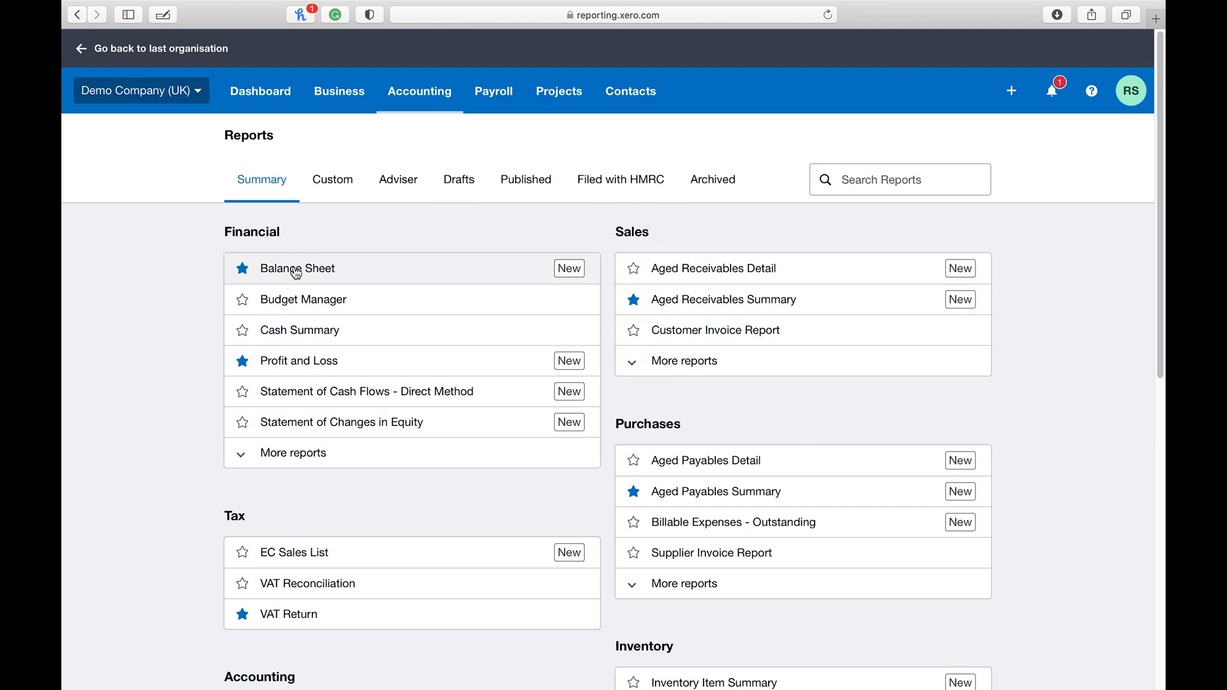
click(298, 268)
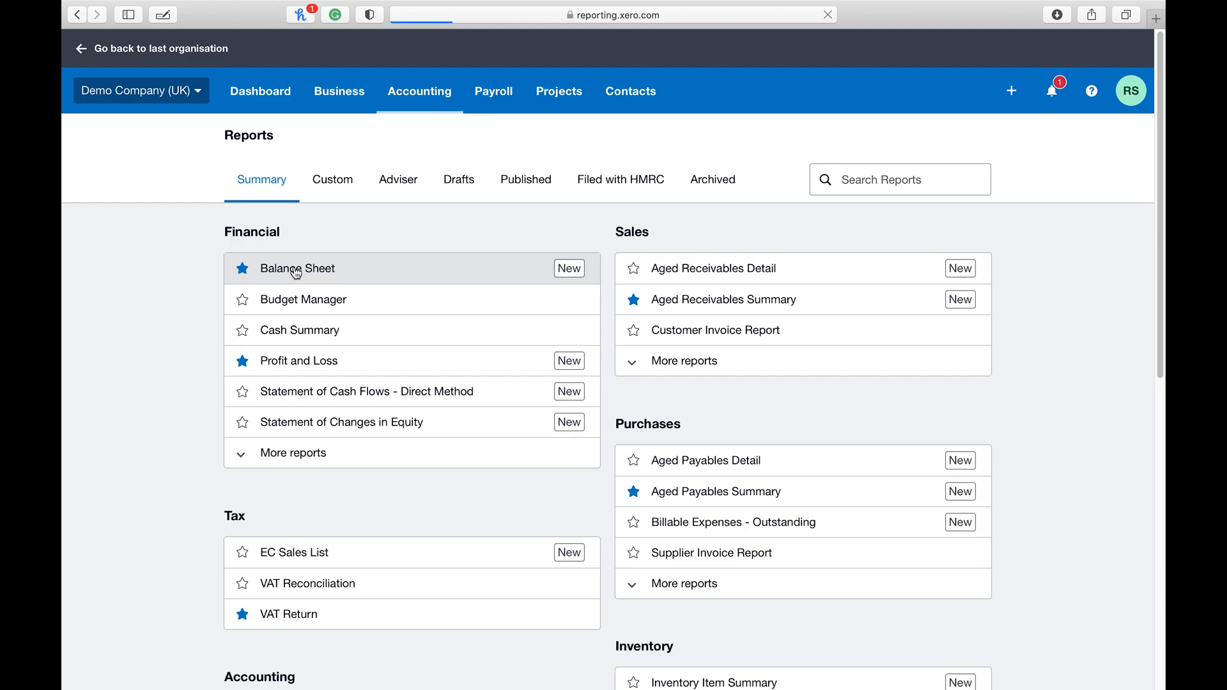
Step: Set the report date to End of last month (30 Jun 2021)
click(295, 268)
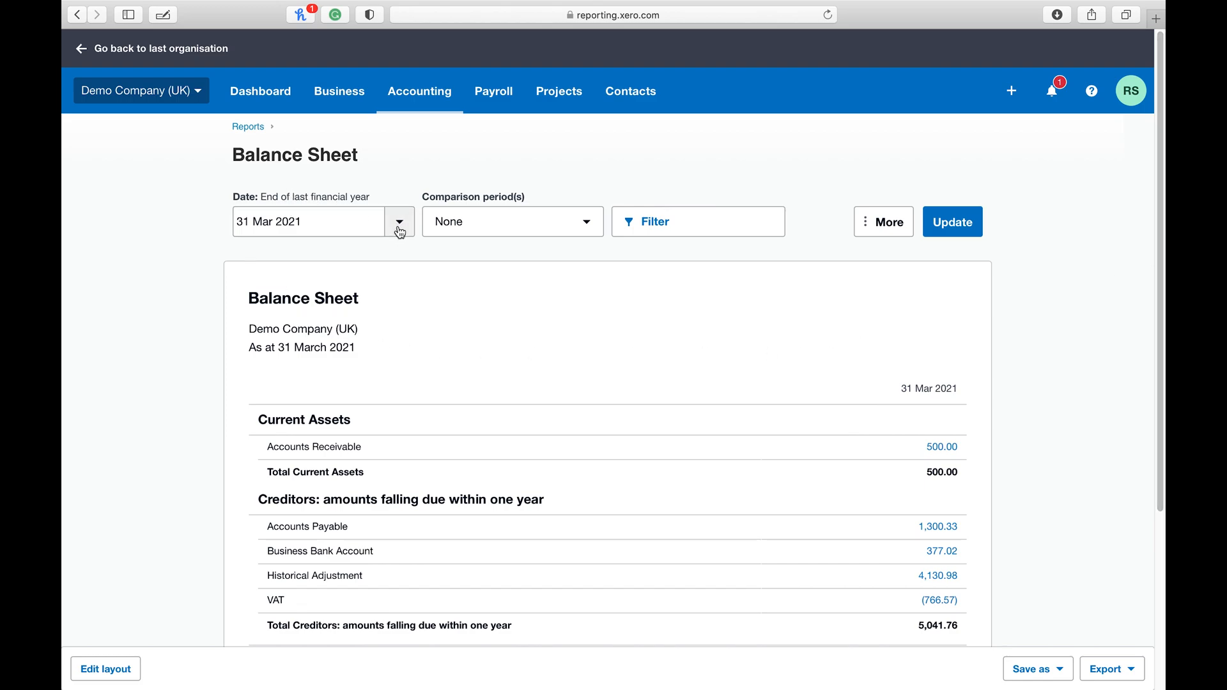
click(399, 221)
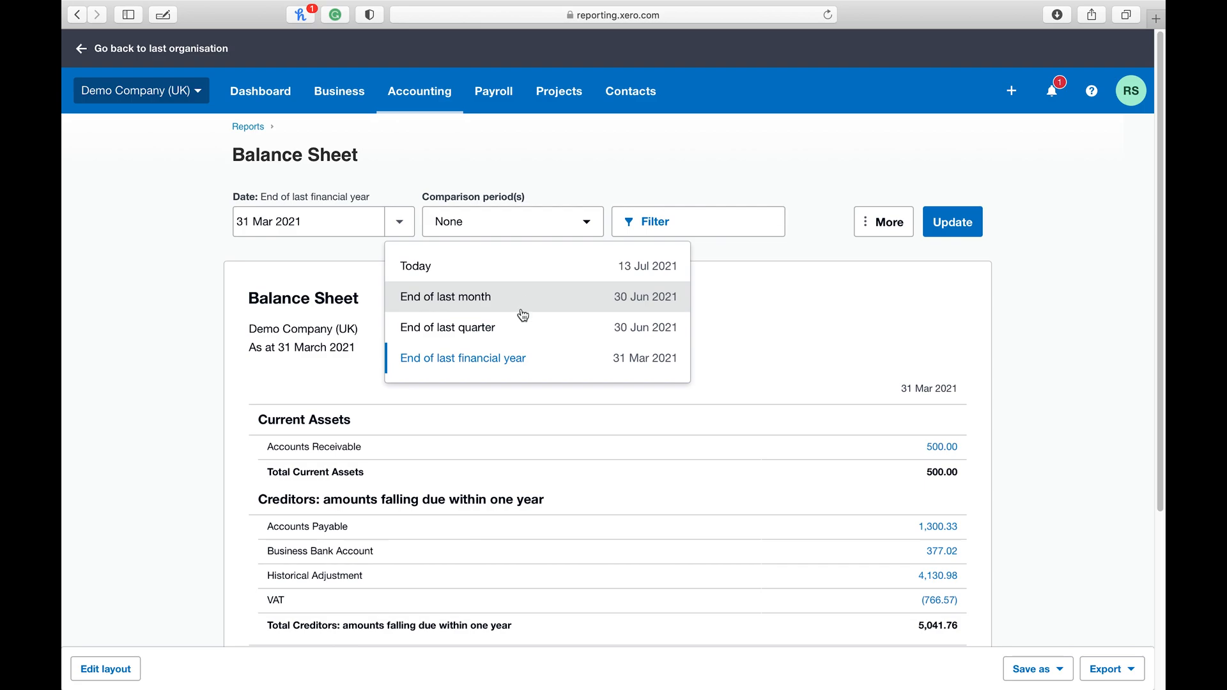
mouse_move(483, 327)
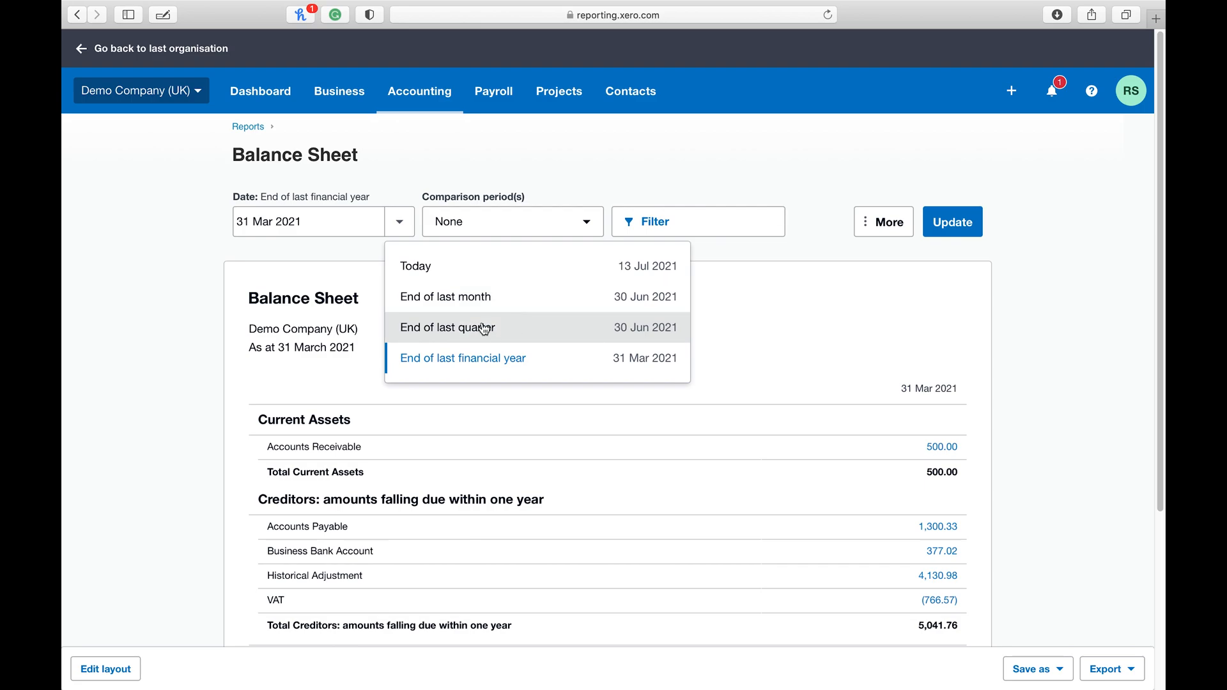
click(445, 297)
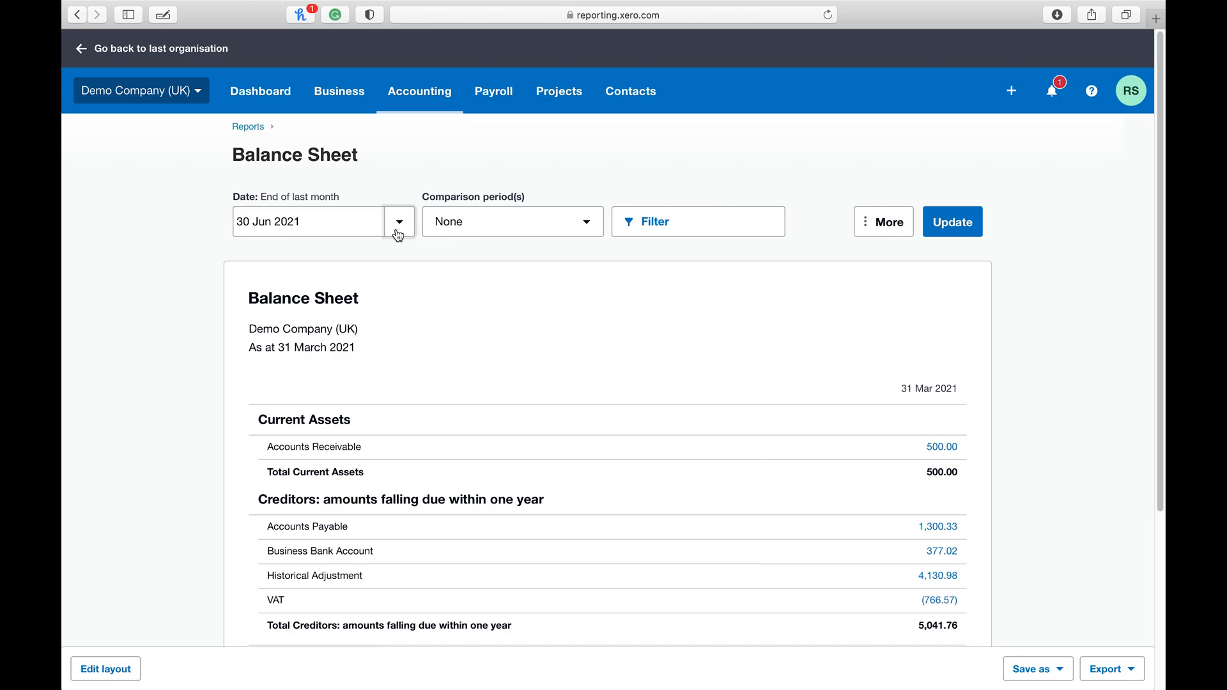
Step: Compare with 3 prior periods (31 May, 30 Apr, 31 Mar 2021) and update the report
click(513, 221)
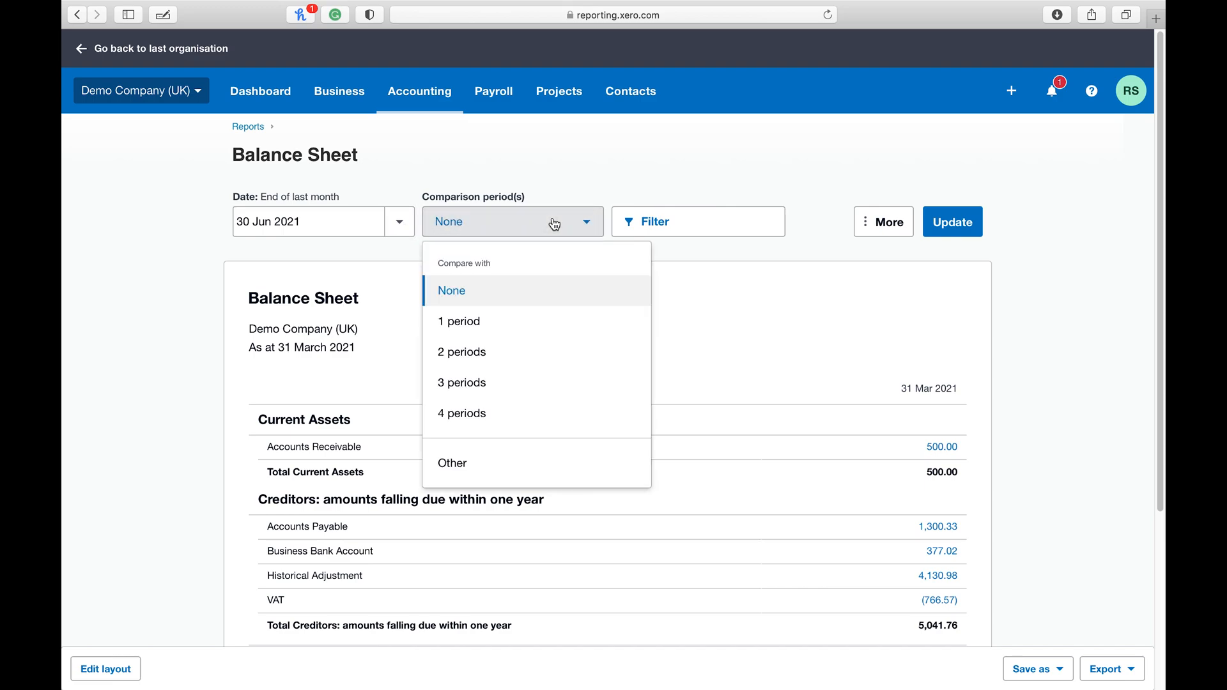
mouse_move(513, 383)
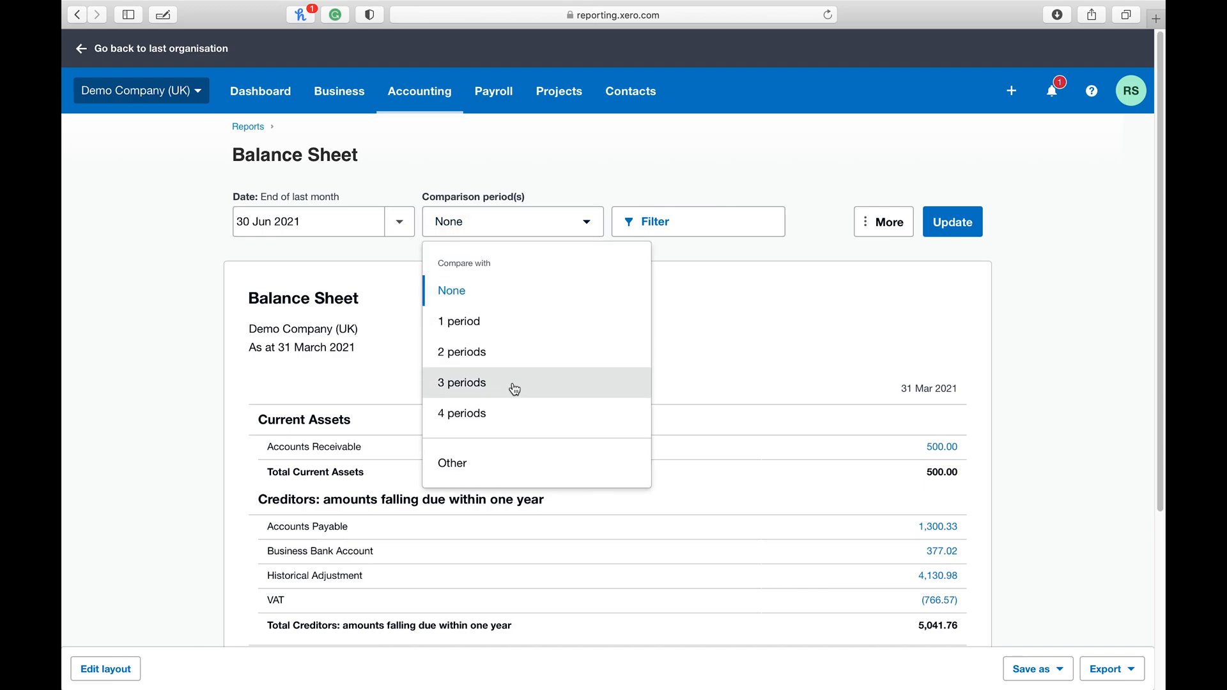
click(460, 382)
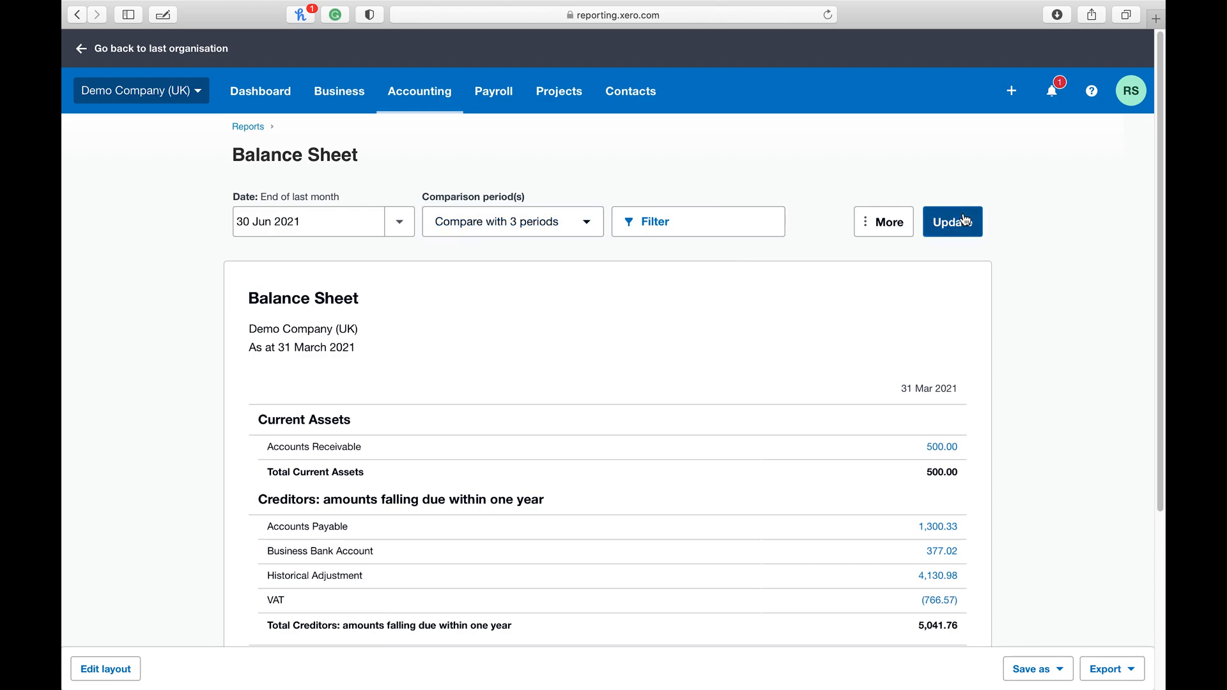
click(950, 221)
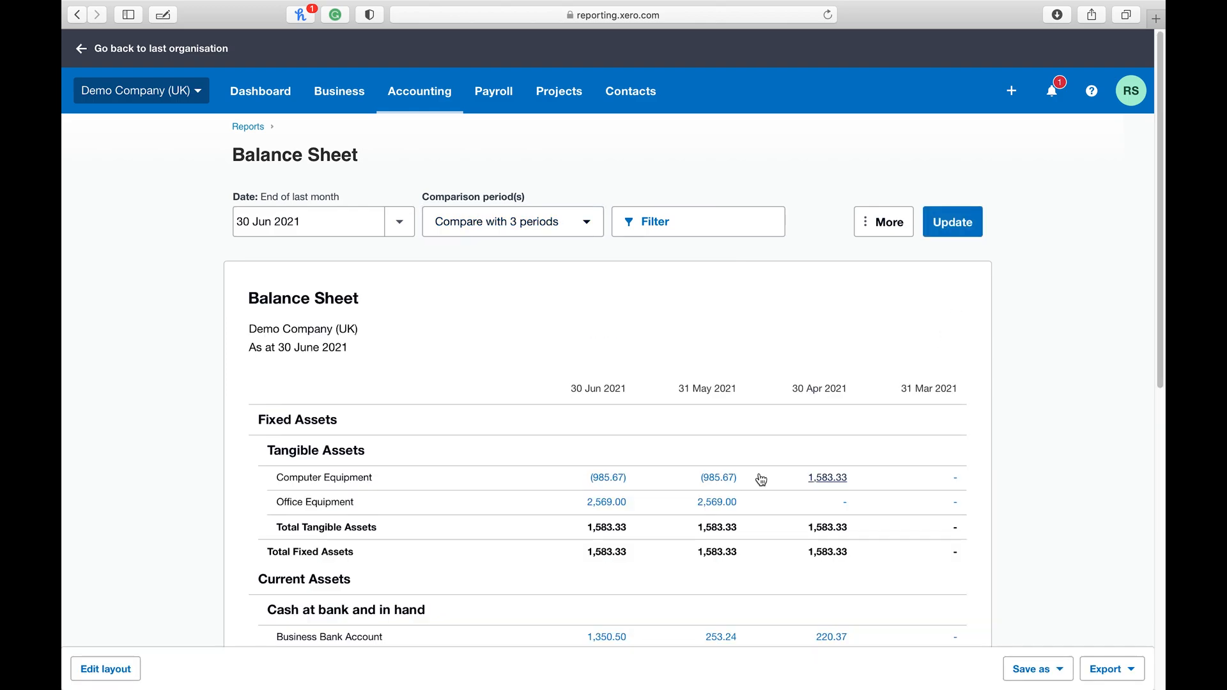
scroll(down, 3)
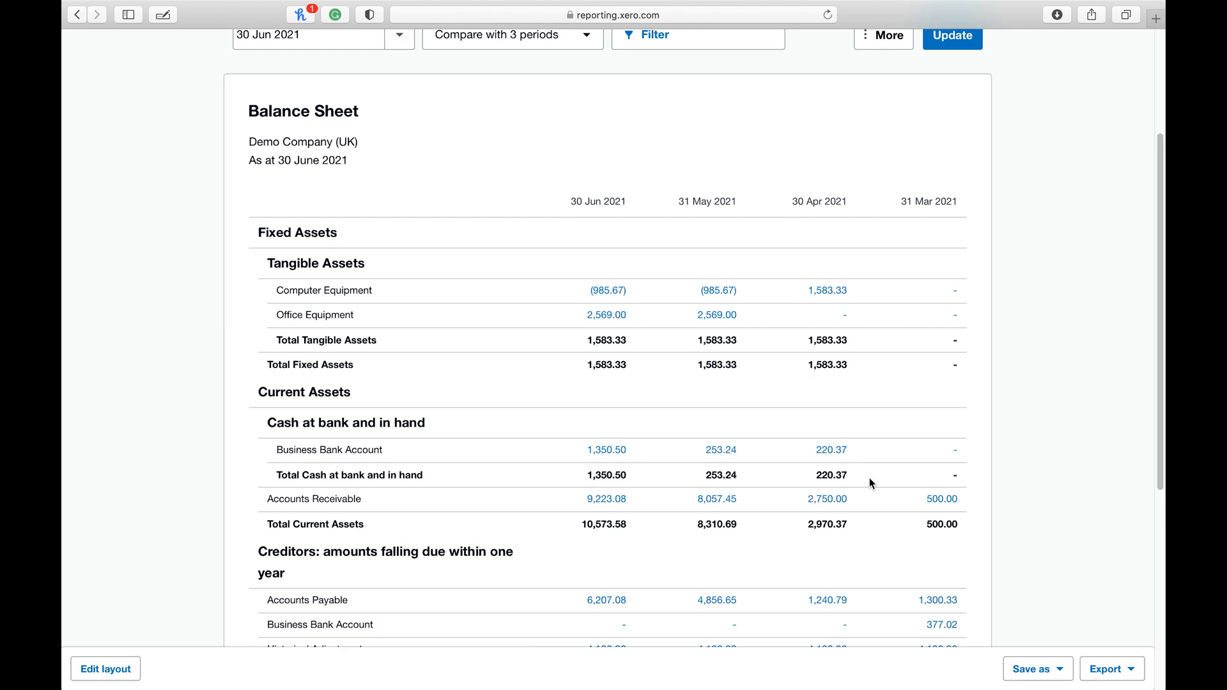
scroll(down, 3)
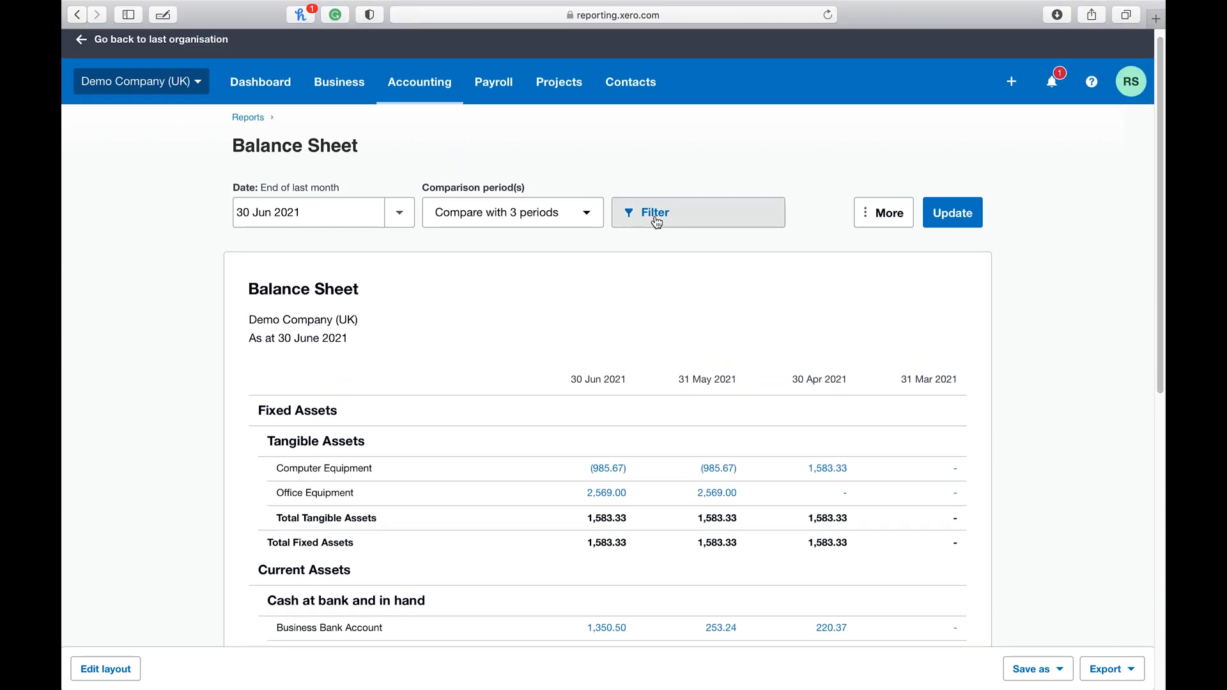
click(651, 213)
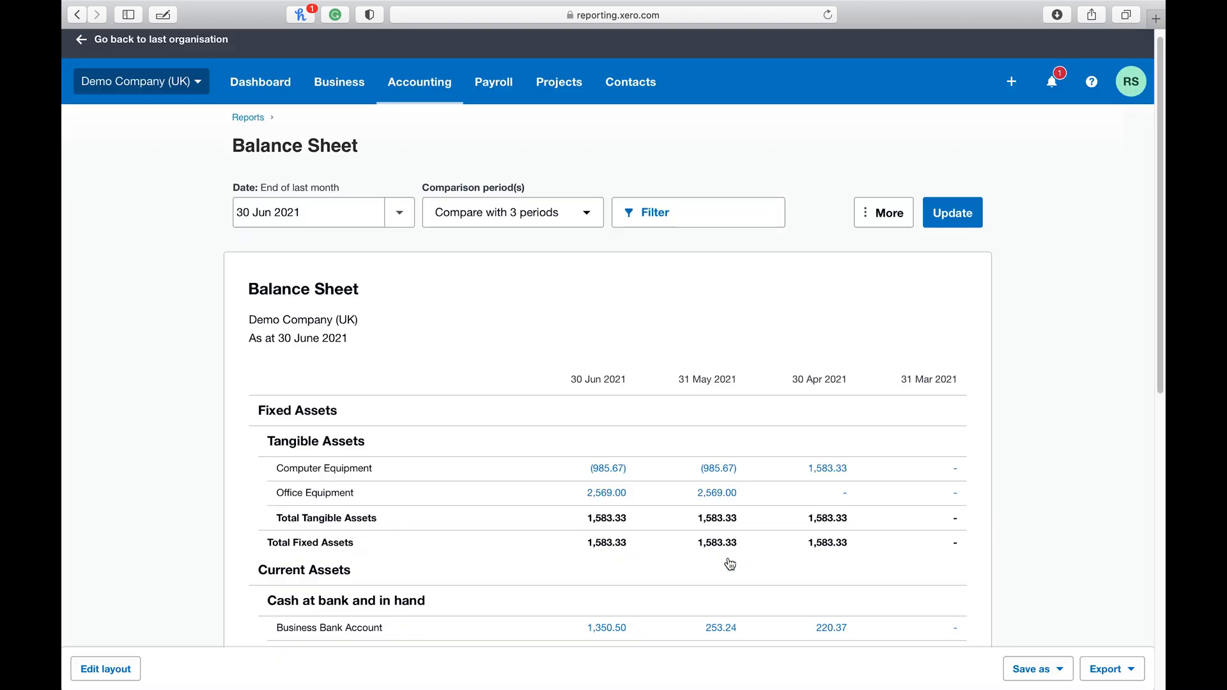
click(883, 212)
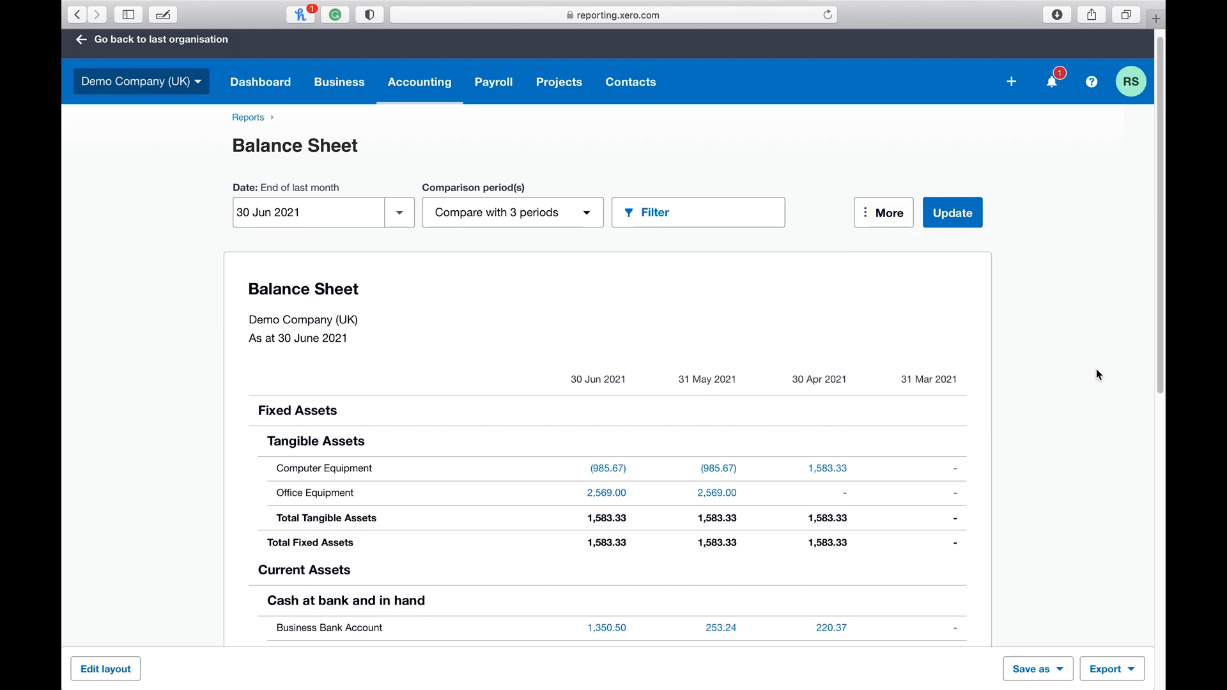
scroll(down, 3)
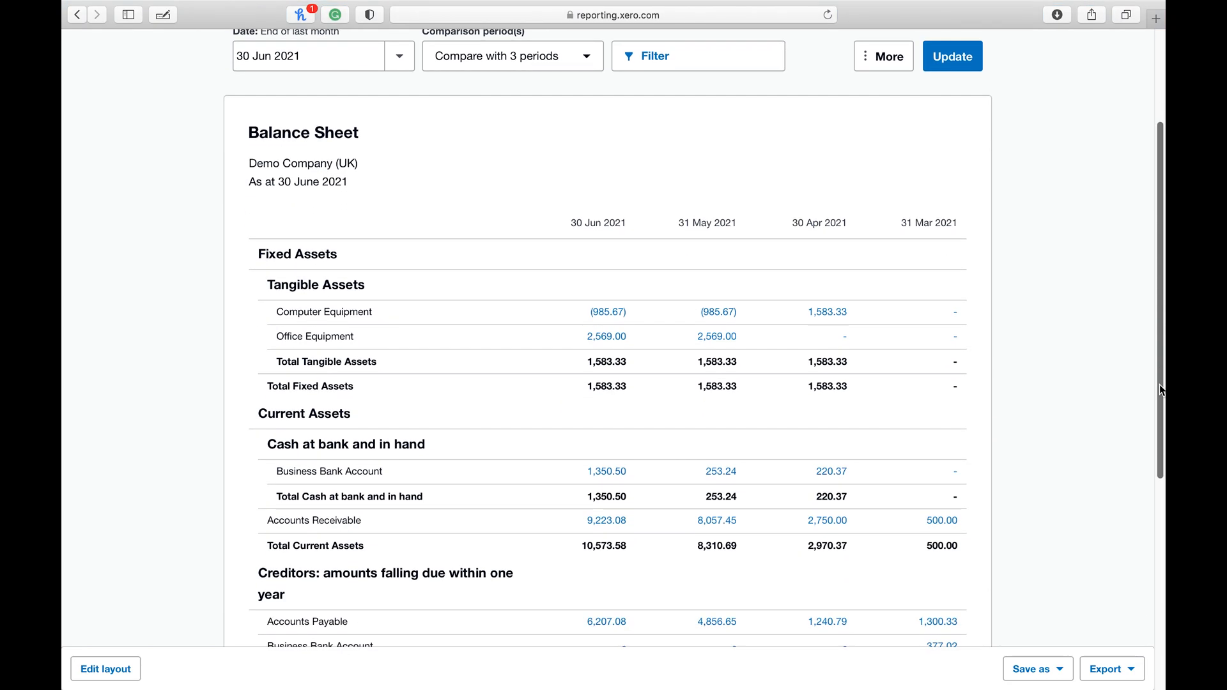
scroll(down, 3)
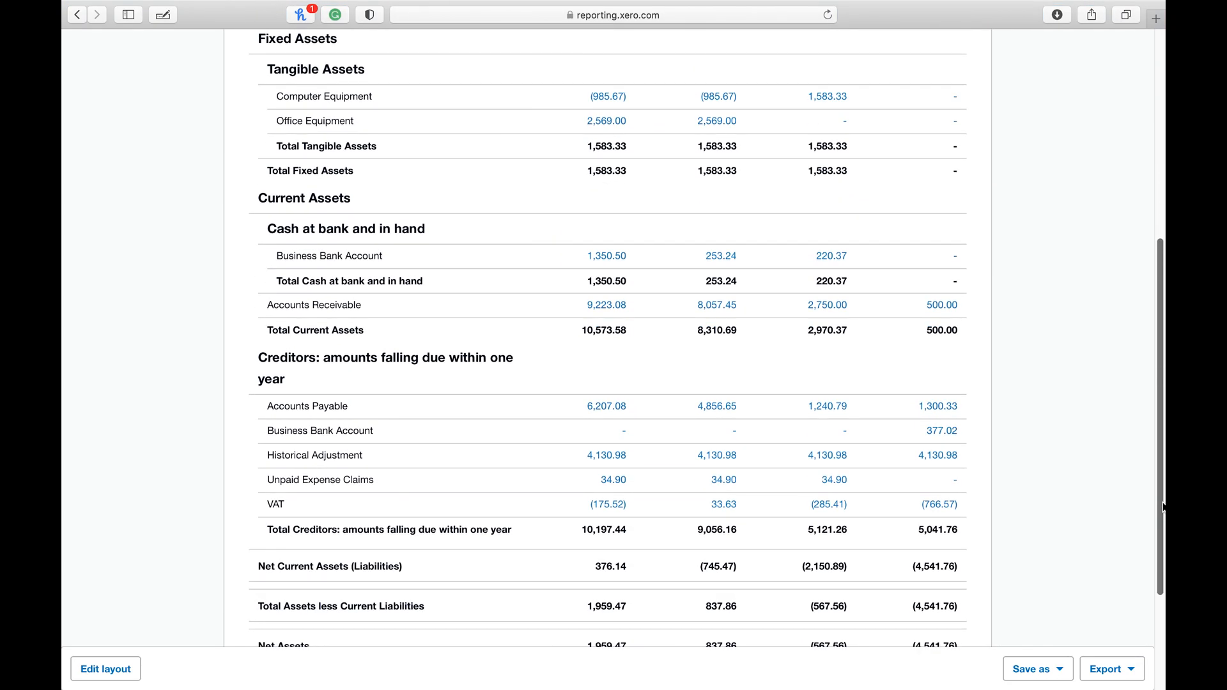
scroll(down, 3)
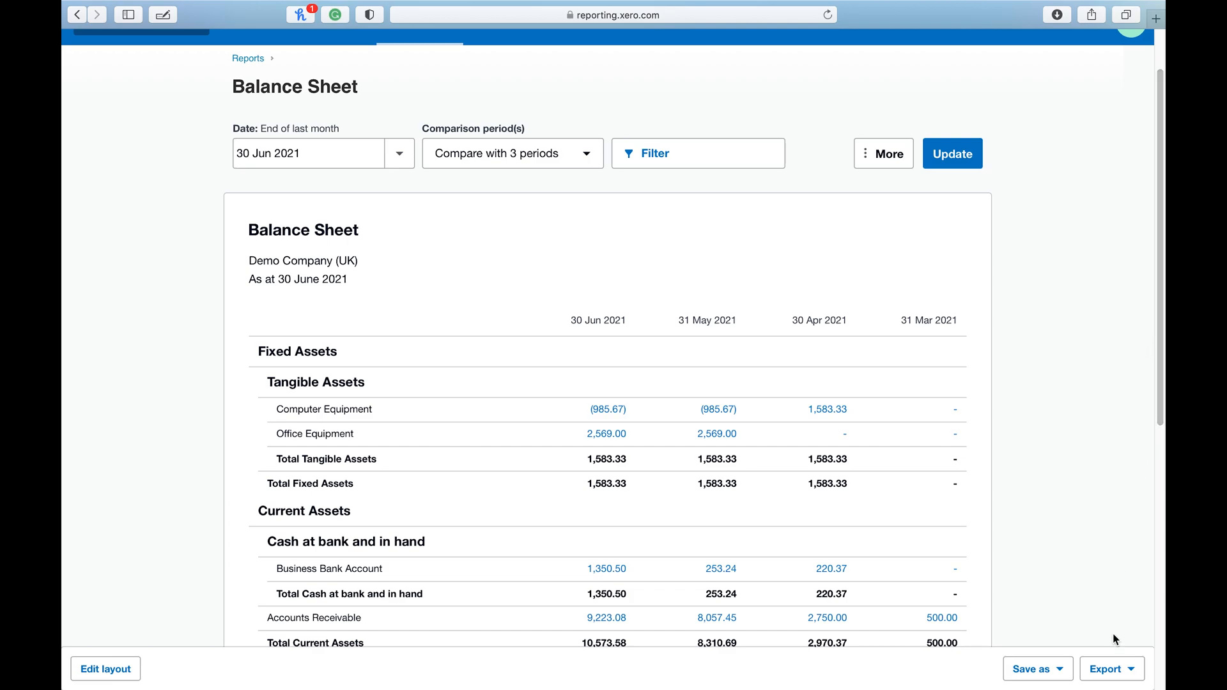
Step: Export the balance sheet as PDF and open the newest download from Safari
click(1111, 668)
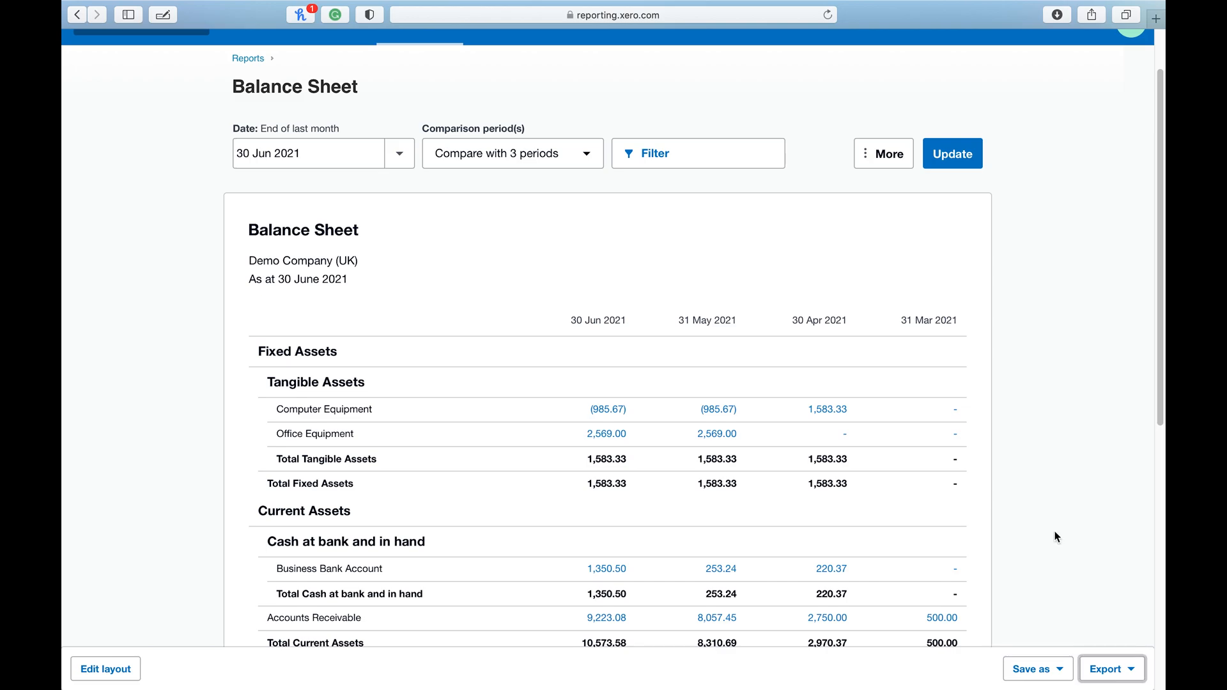
mouse_move(1068, 46)
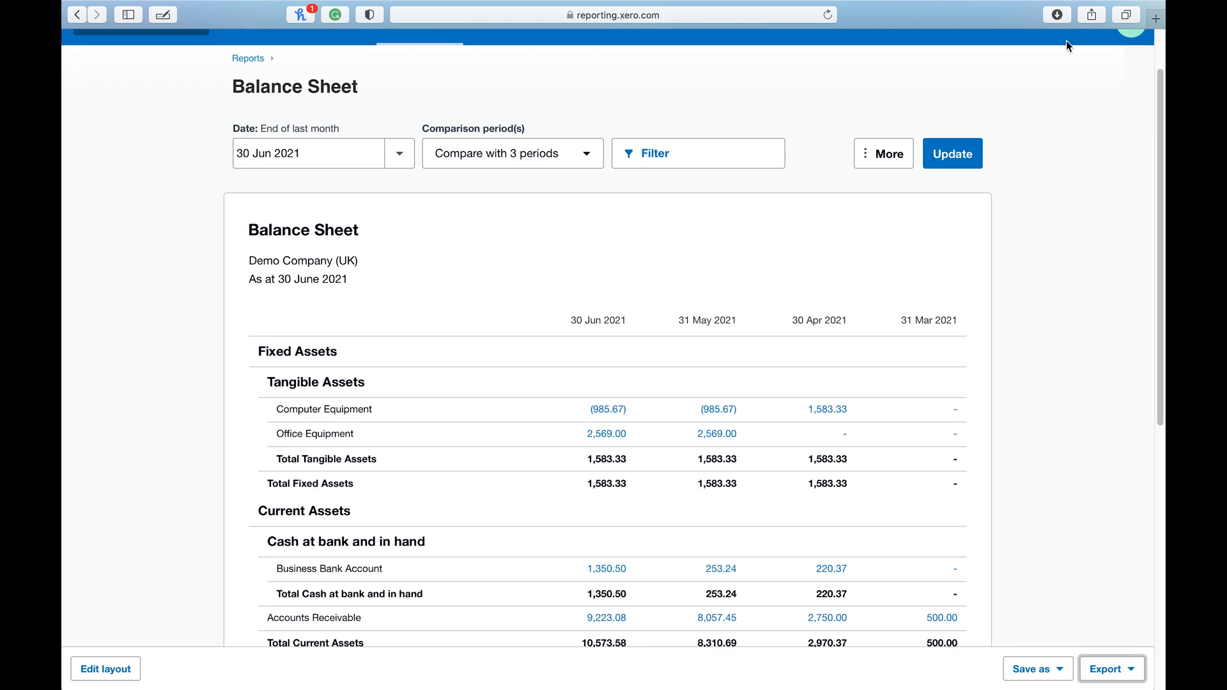
click(1057, 14)
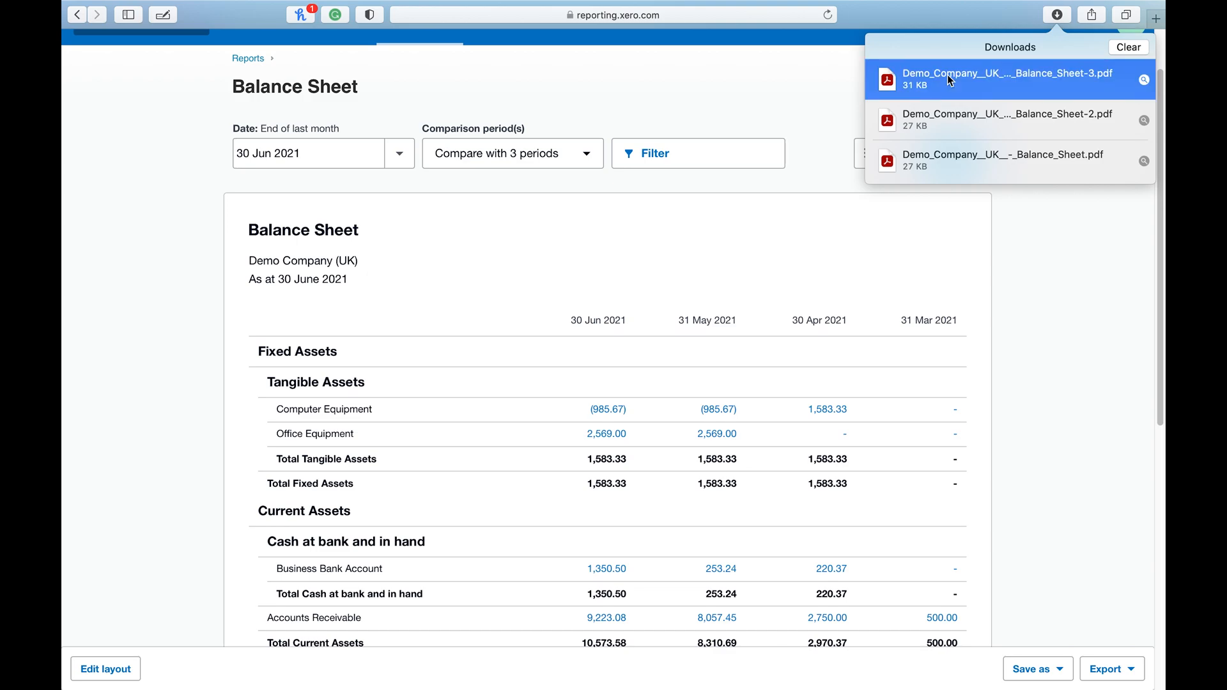
click(1008, 78)
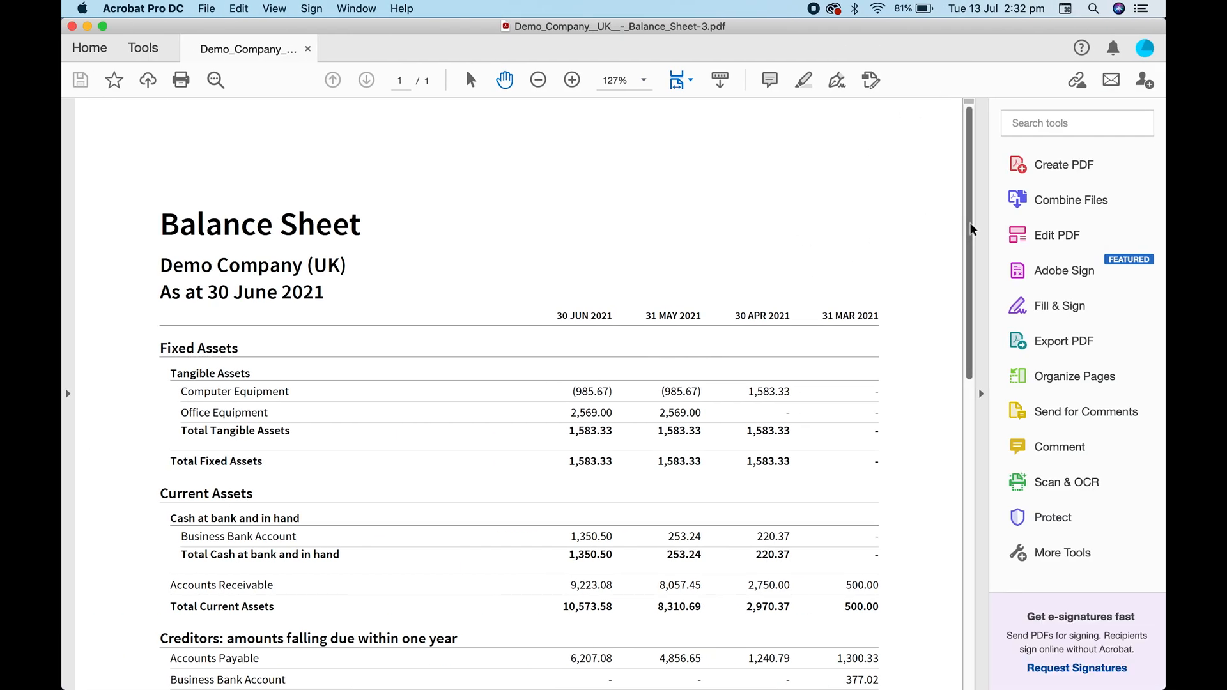
scroll(down, 3)
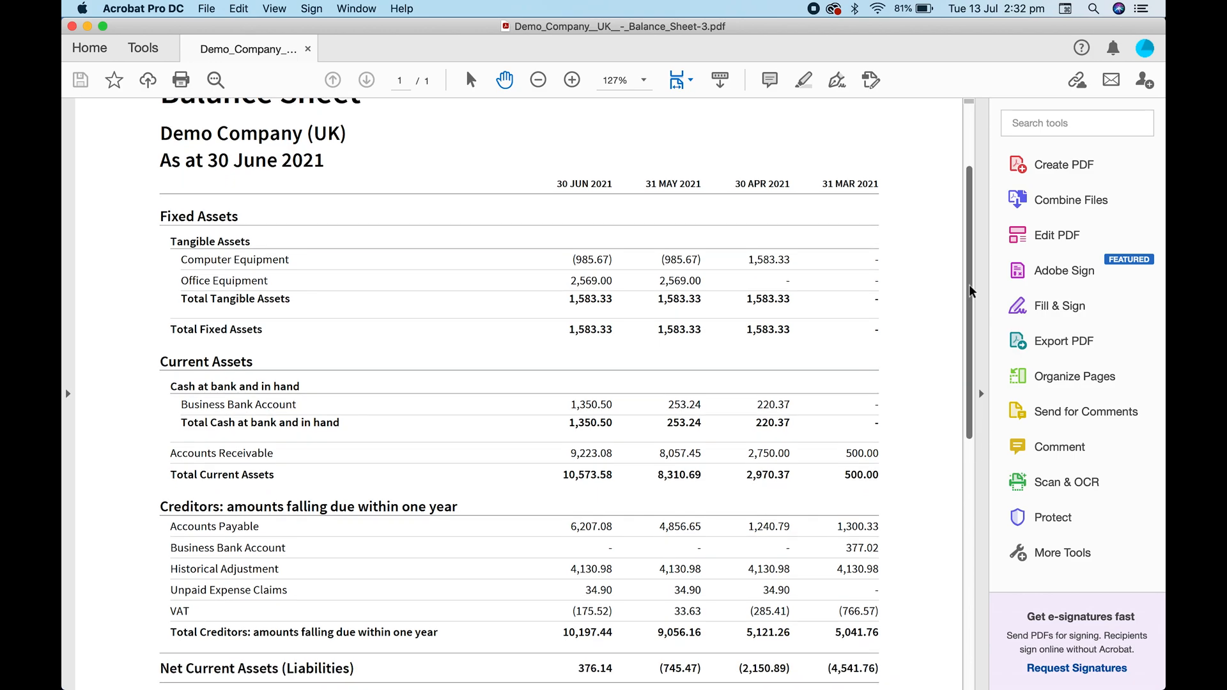
scroll(down, 3)
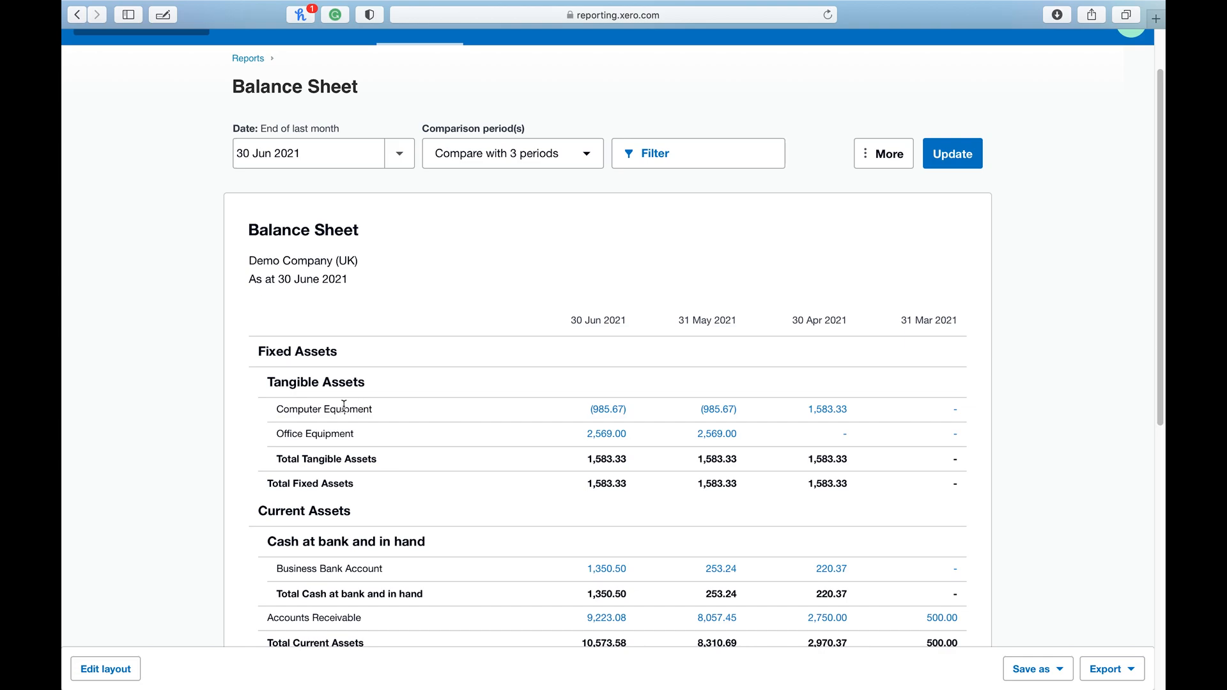
mouse_move(609, 409)
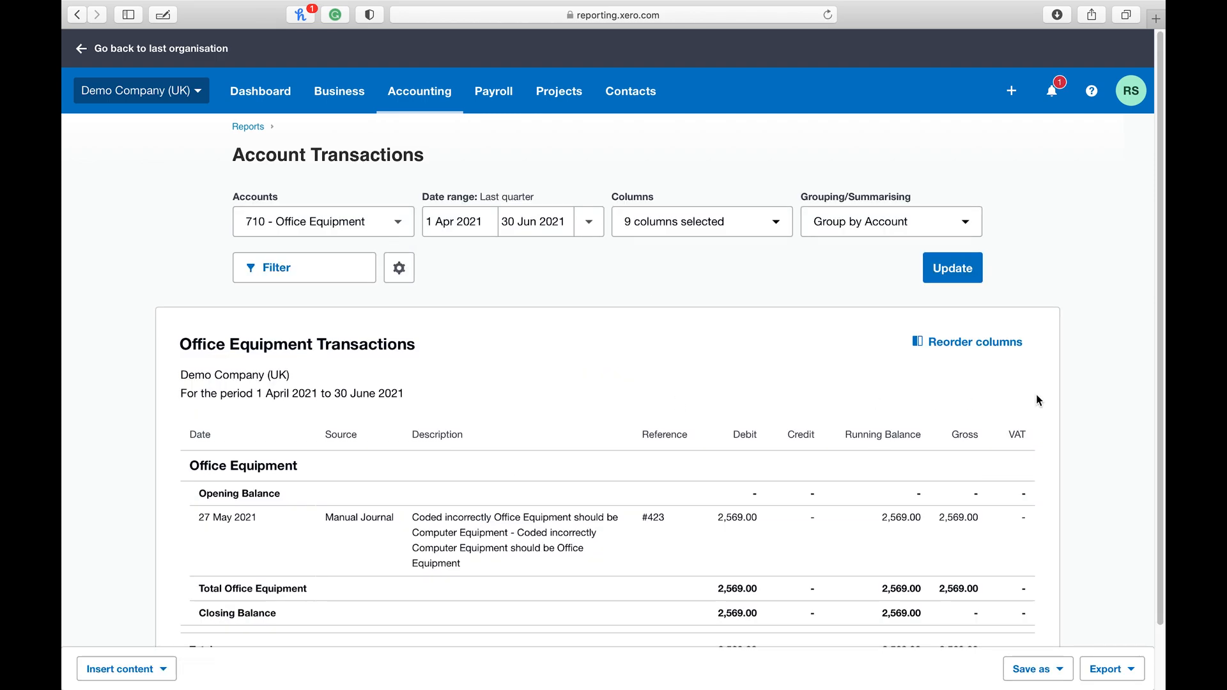
Step: Scroll the Office Equipment account transactions to the 27 May journal of 2,569.00
scroll(down, 3)
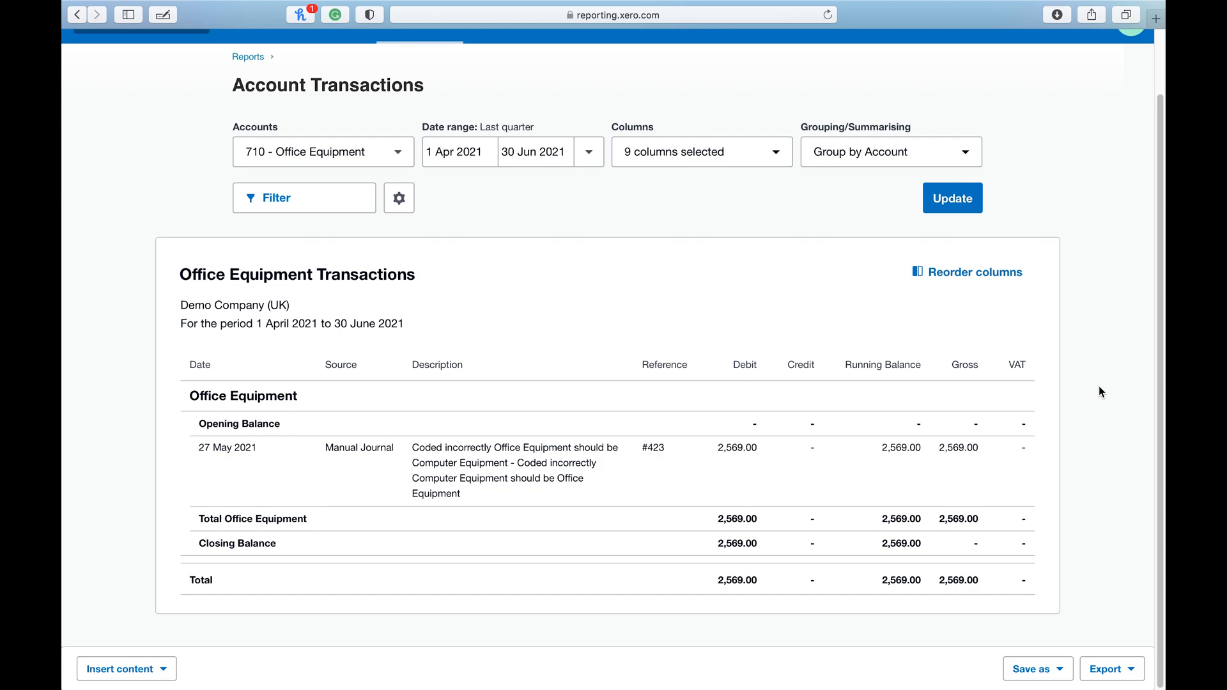